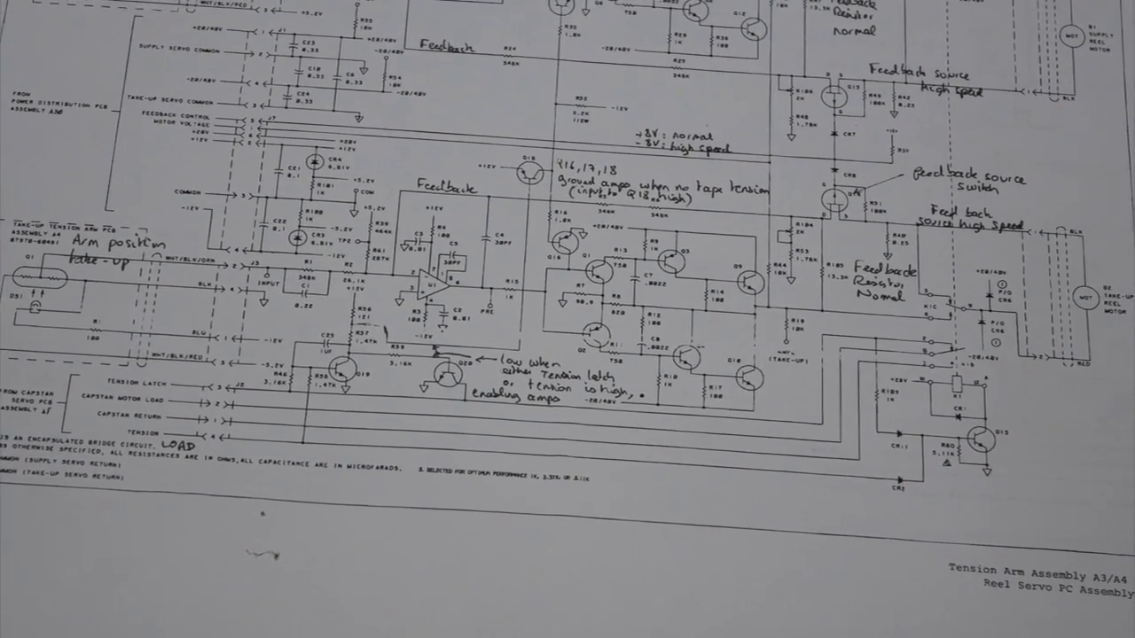
scroll("down", 3)
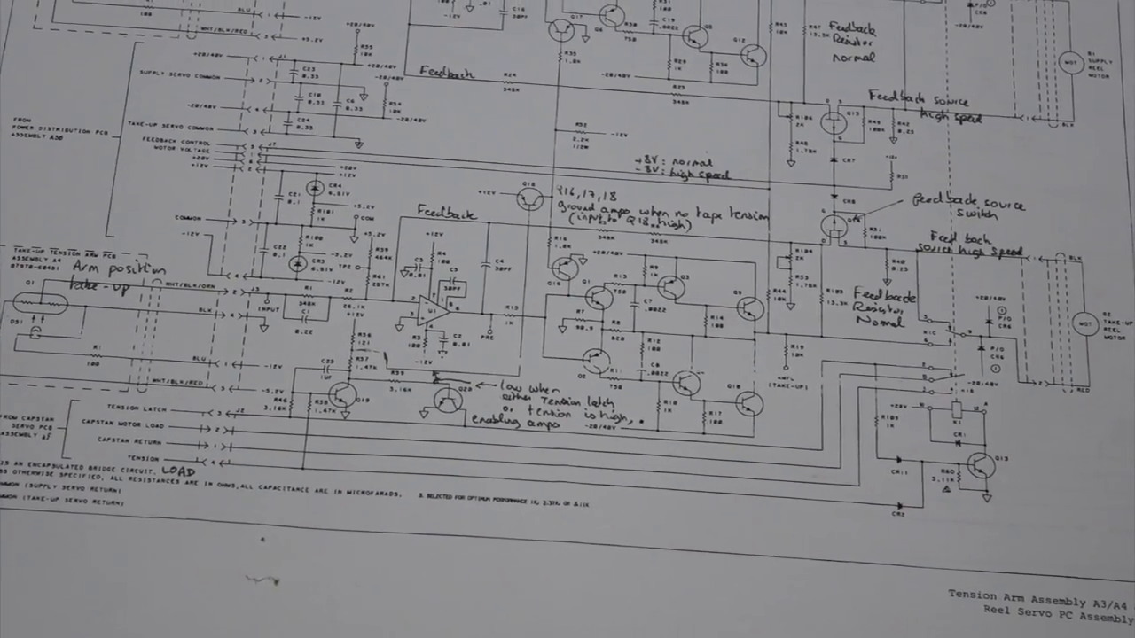